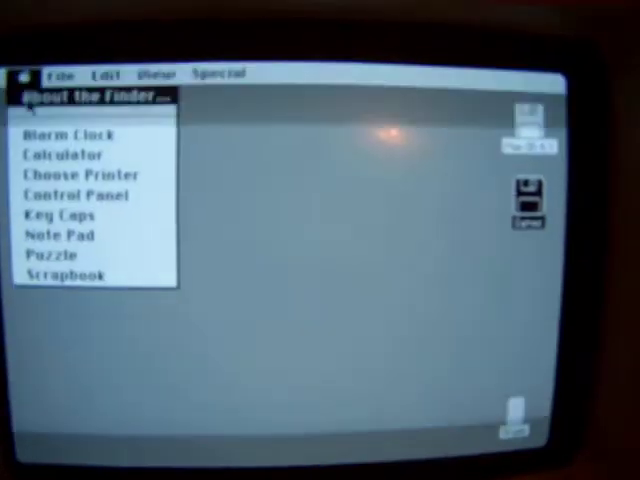
- Launch Backgammon from the Games window and play a game
left_click(96, 96)
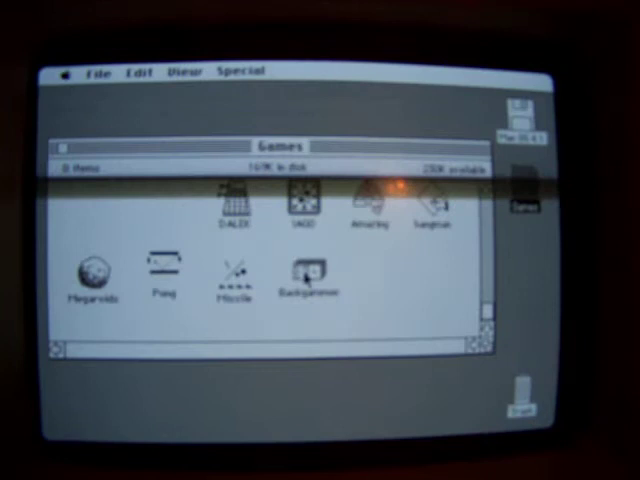
double_click(308, 274)
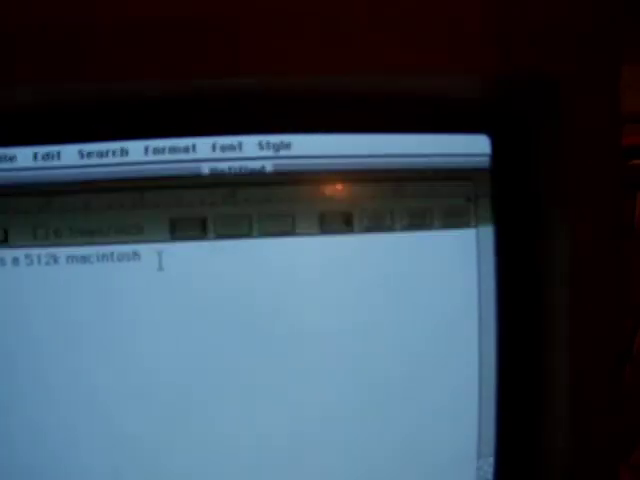
- Enter 'this is a 512k macintosh' in the untitled MacWrite document and show the Edit commands
left_click(268, 150)
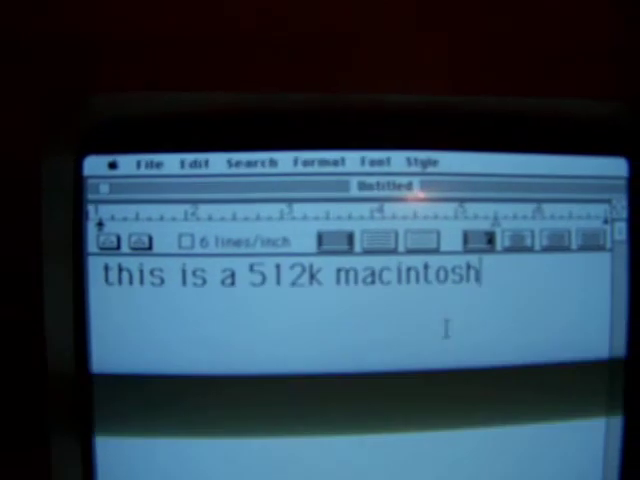
left_click(194, 160)
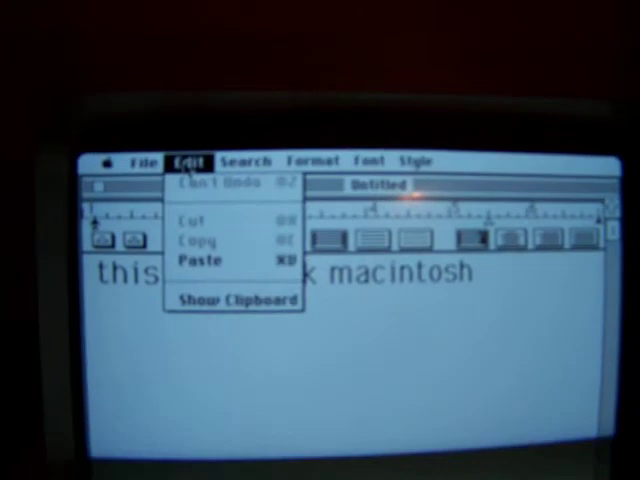
- Dismiss the Edit commands and show the Apple menu's desk accessories over the document
left_click(140, 164)
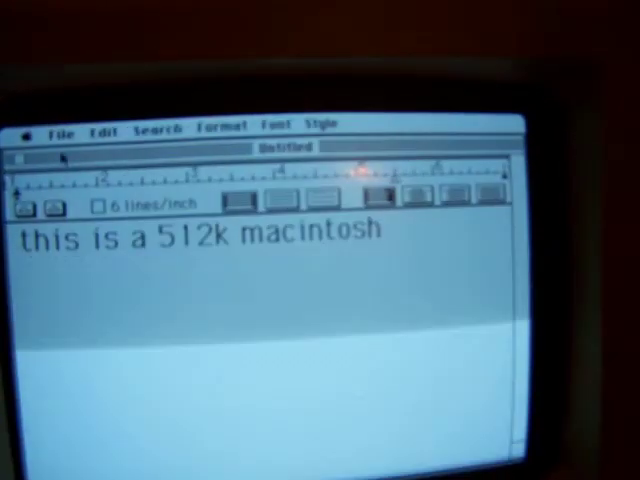
left_click(32, 126)
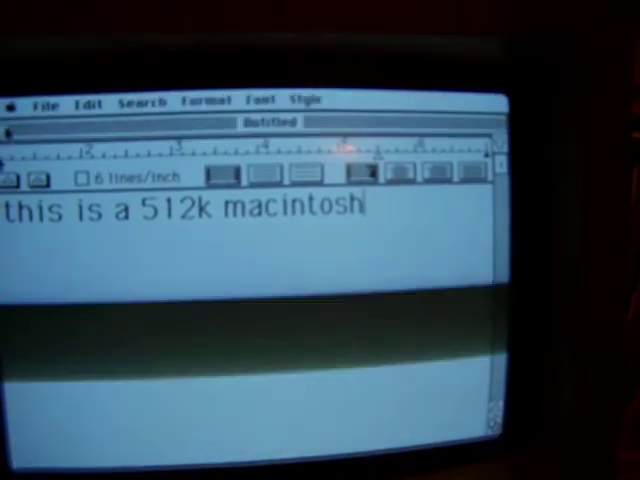
left_click(16, 100)
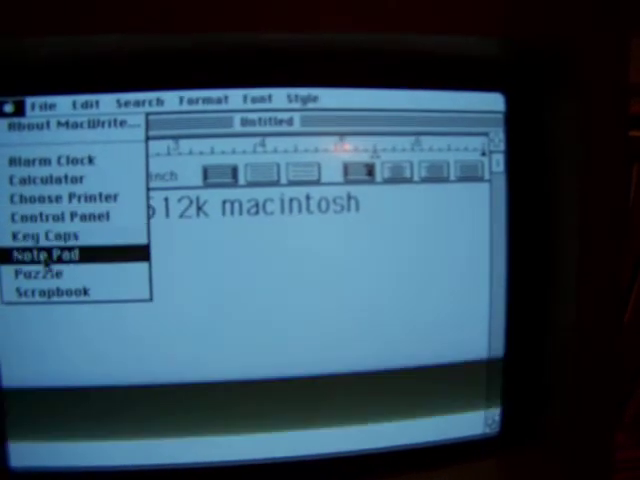